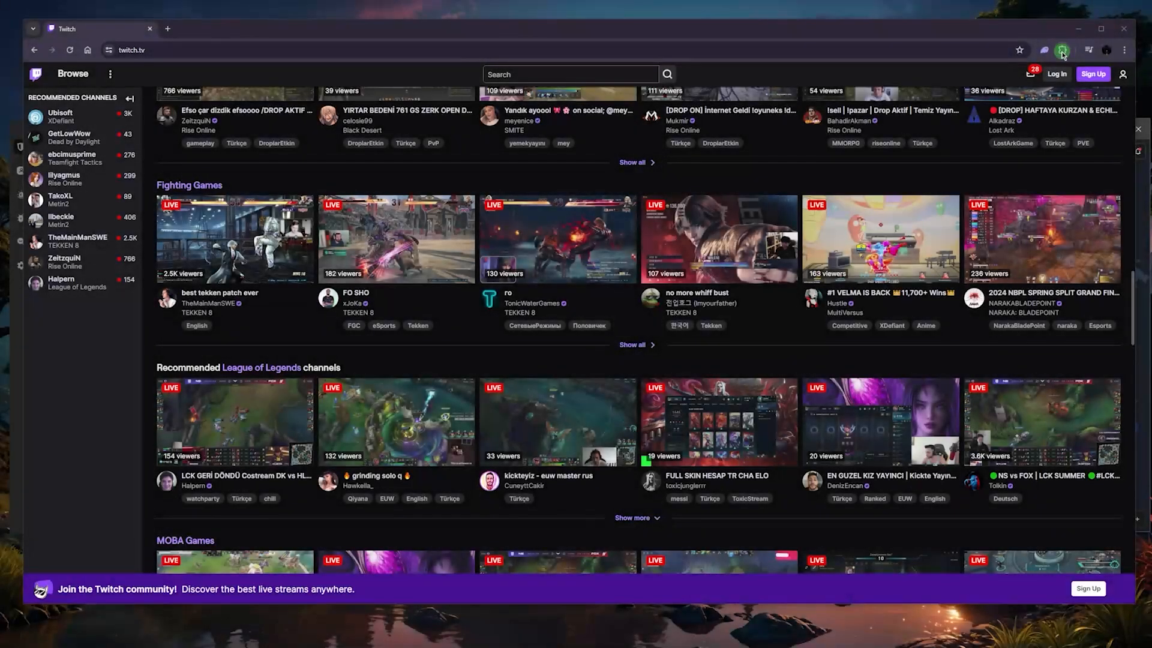
# Show Chrome's installed extensions list while on the Twitch browse page
pyautogui.click(1062, 51)
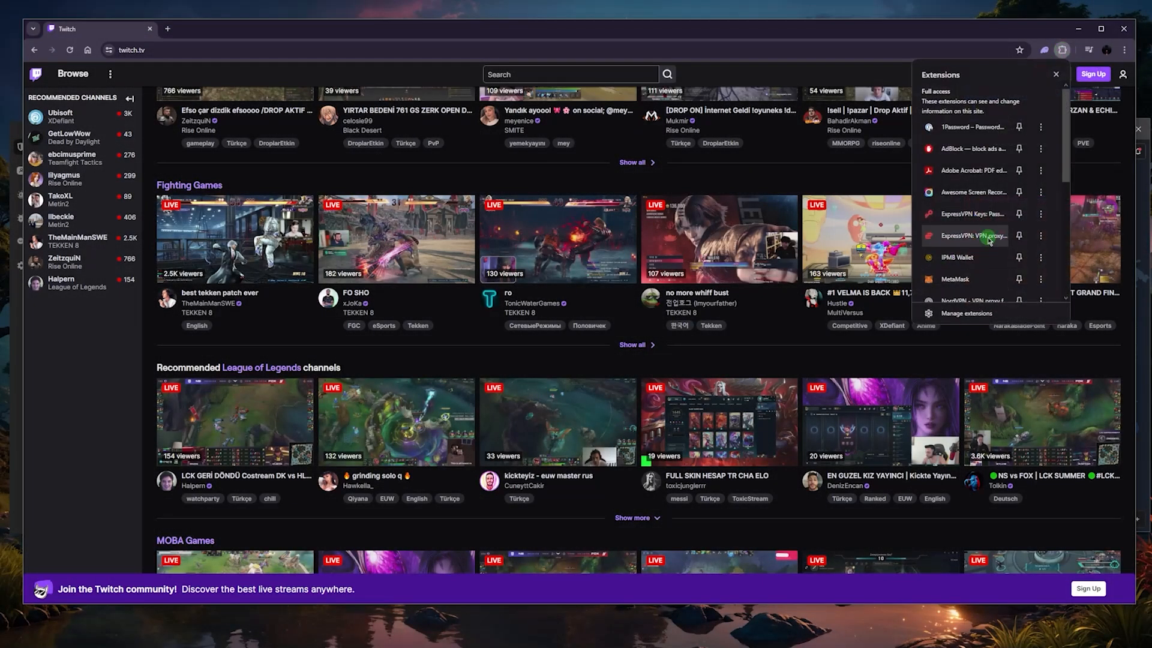
pyautogui.moveTo(973, 181)
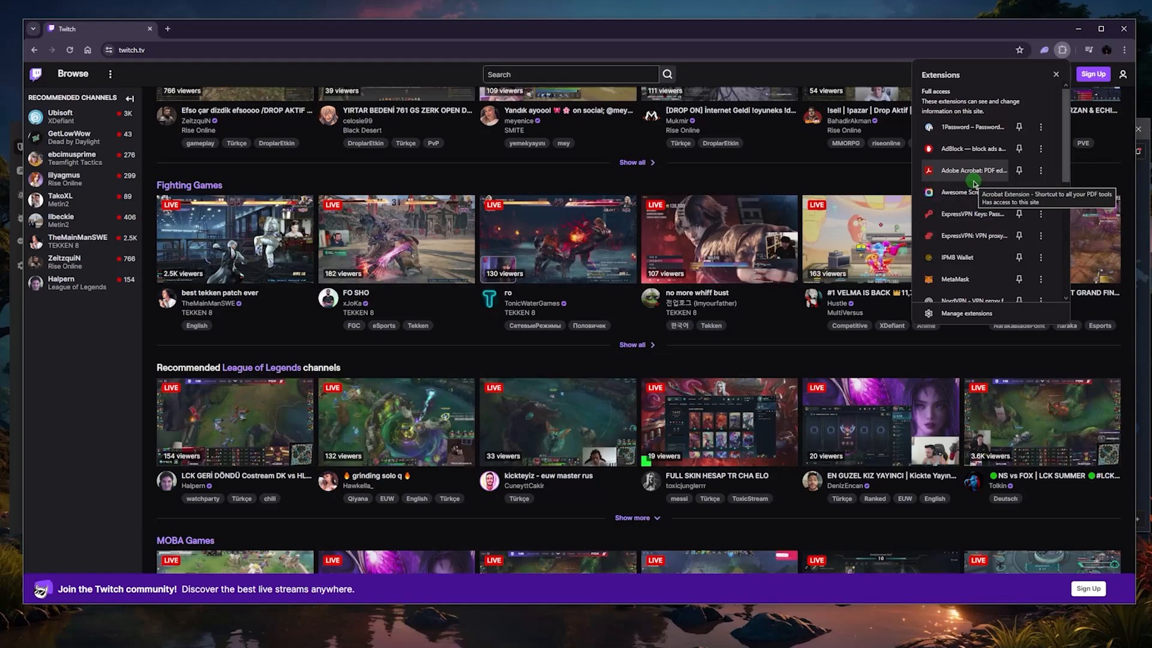
pyautogui.moveTo(969, 192)
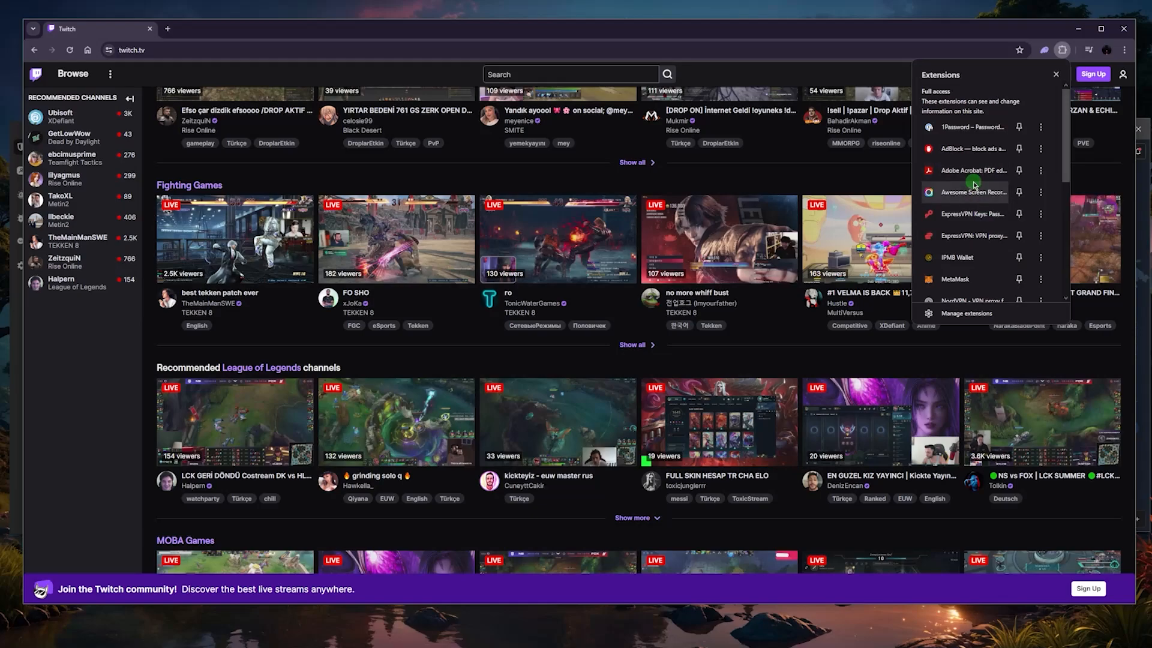
pyautogui.moveTo(973, 192)
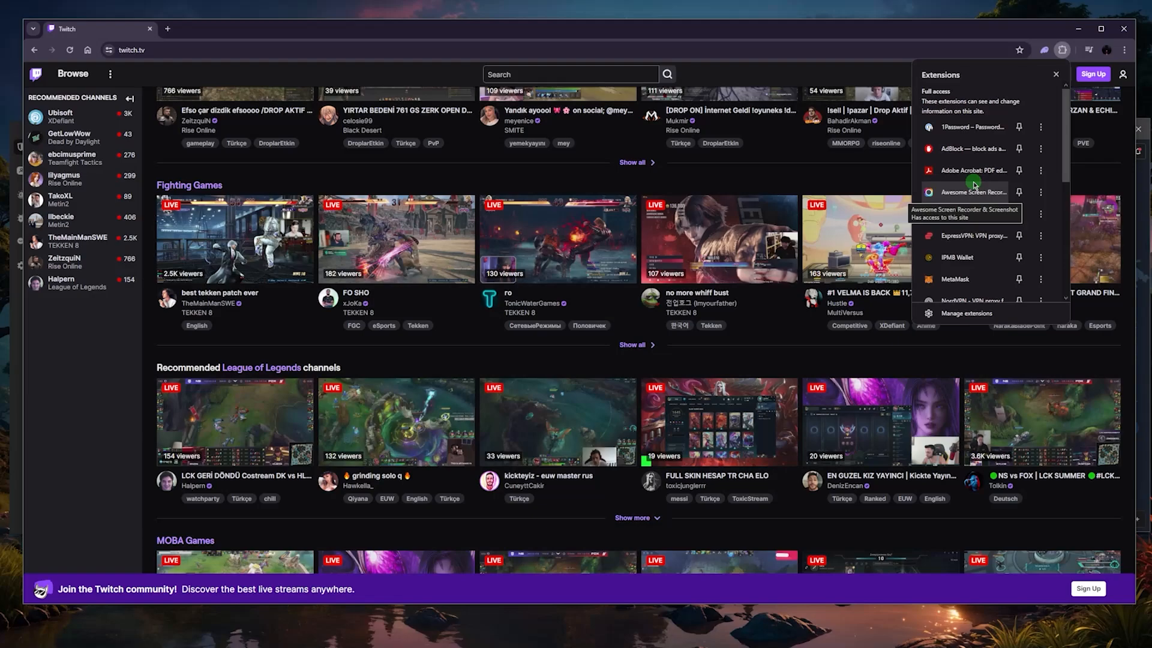
pyautogui.scroll(-3)
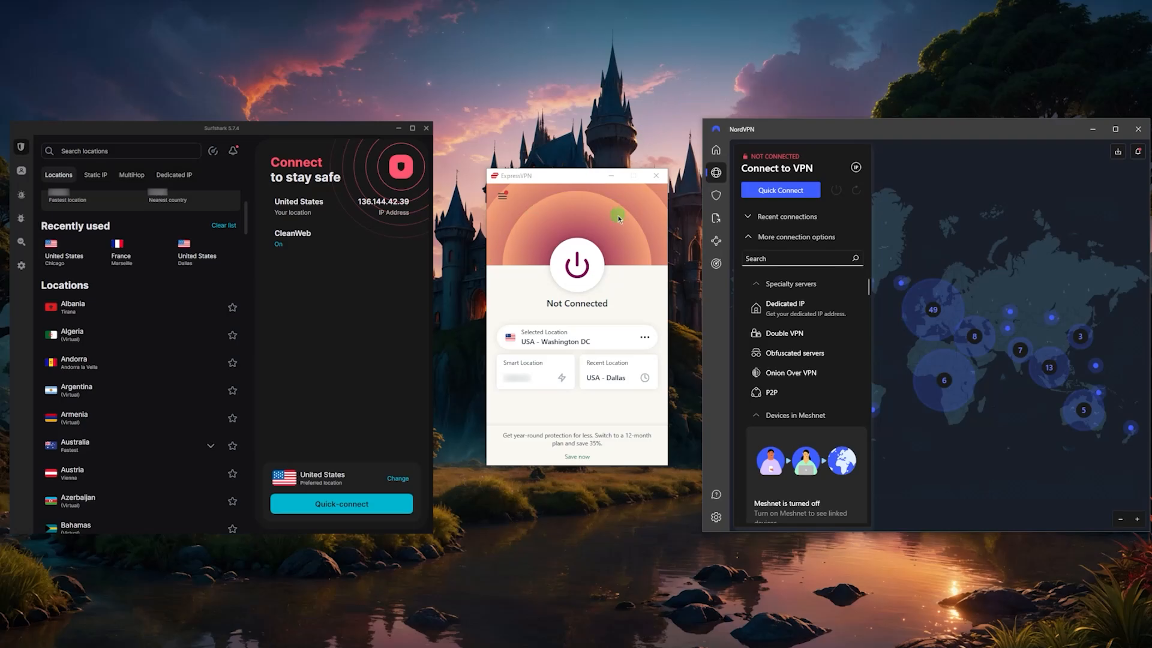
# Connect ExpressVPN to USA - Washington DC and verify the IP location
pyautogui.click(576, 264)
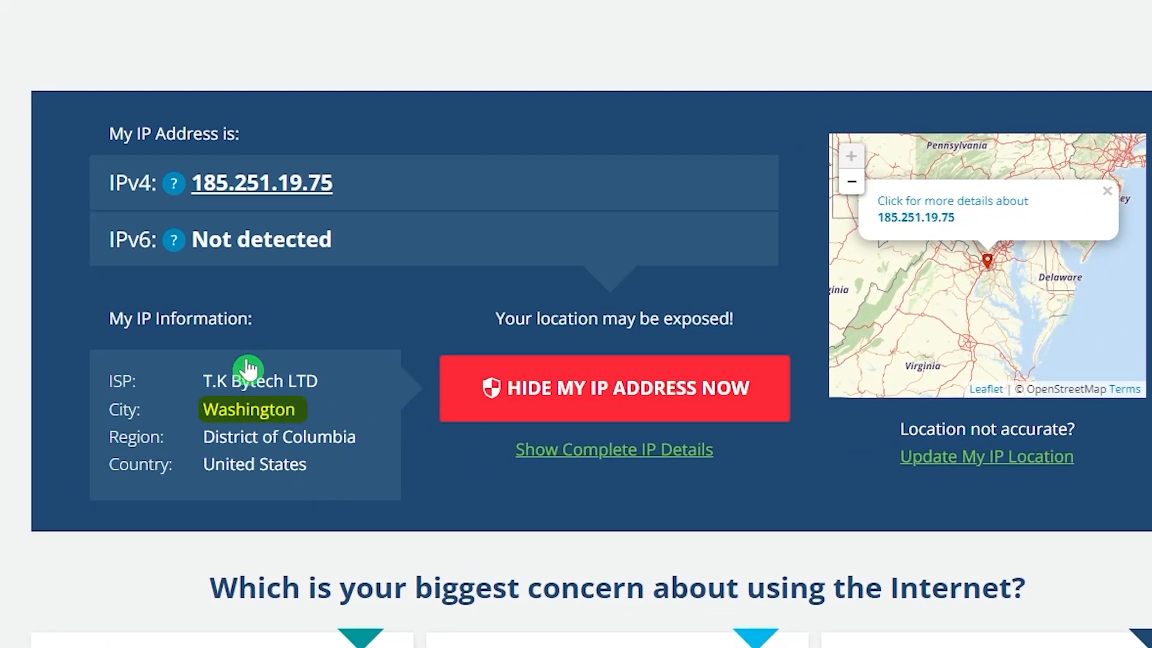
pyautogui.moveTo(333, 325)
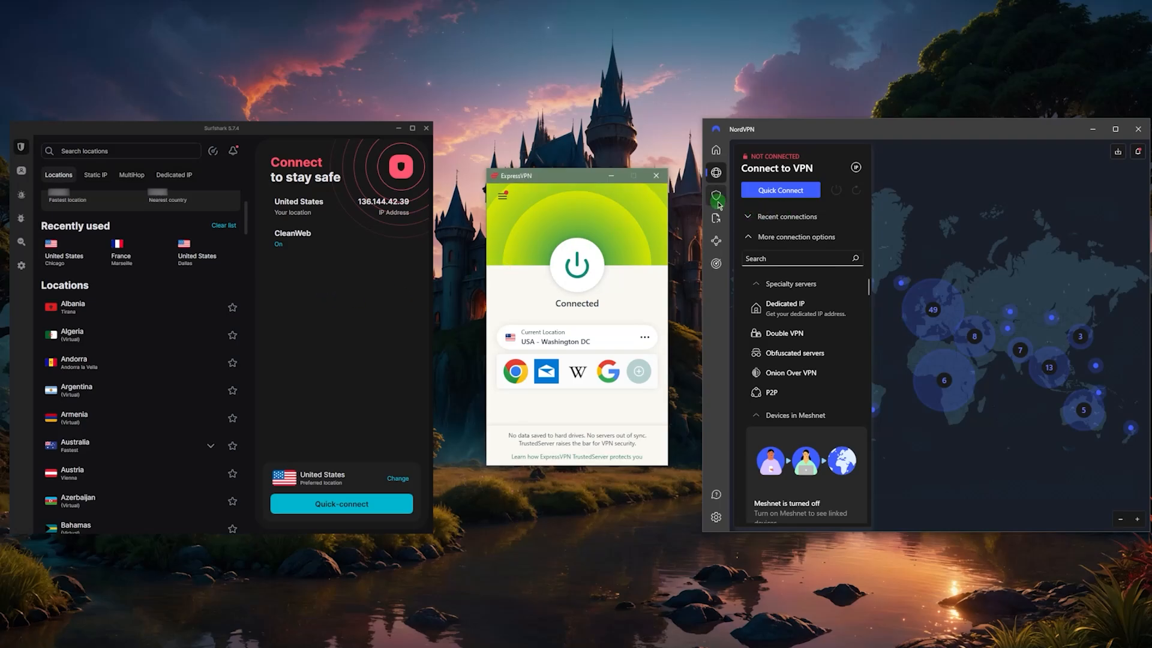
pyautogui.click(474, 179)
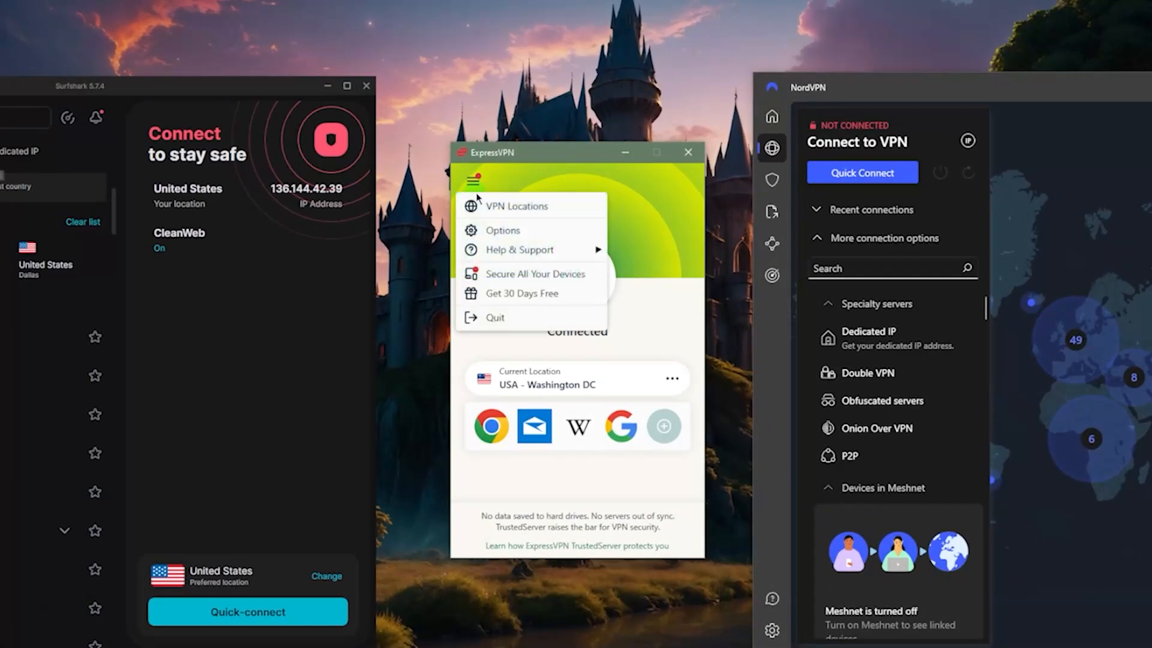
pyautogui.moveTo(532, 230)
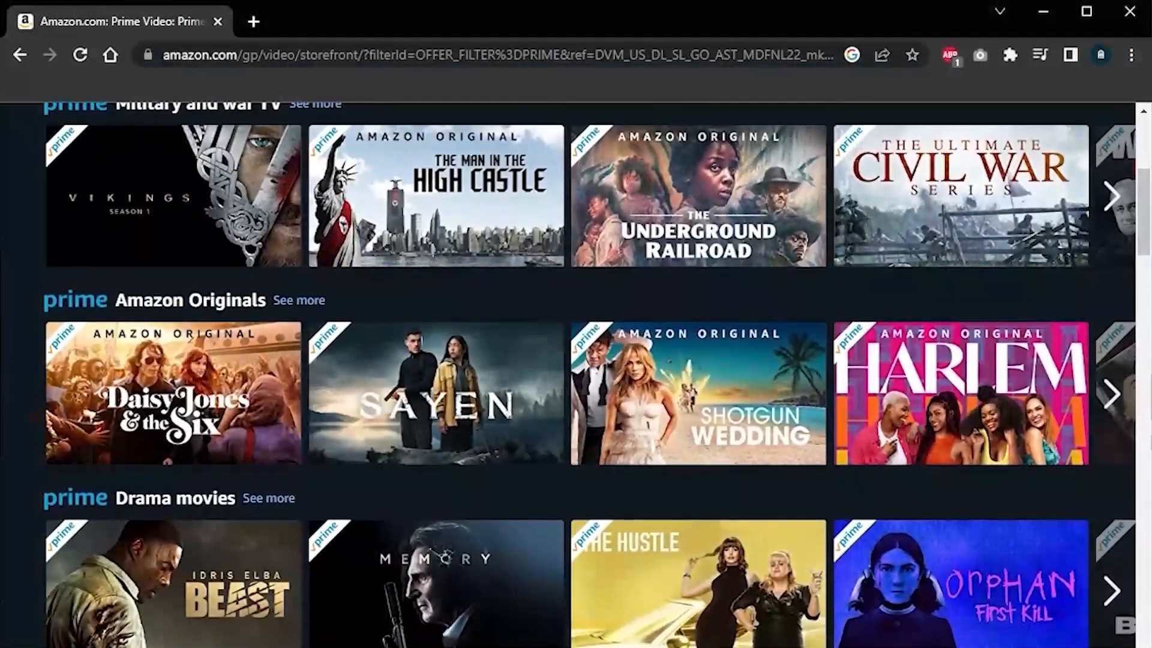
# Scroll the Prime Video storefront past Amazon Originals and Drama to Kids and family movies
pyautogui.scroll(-3)
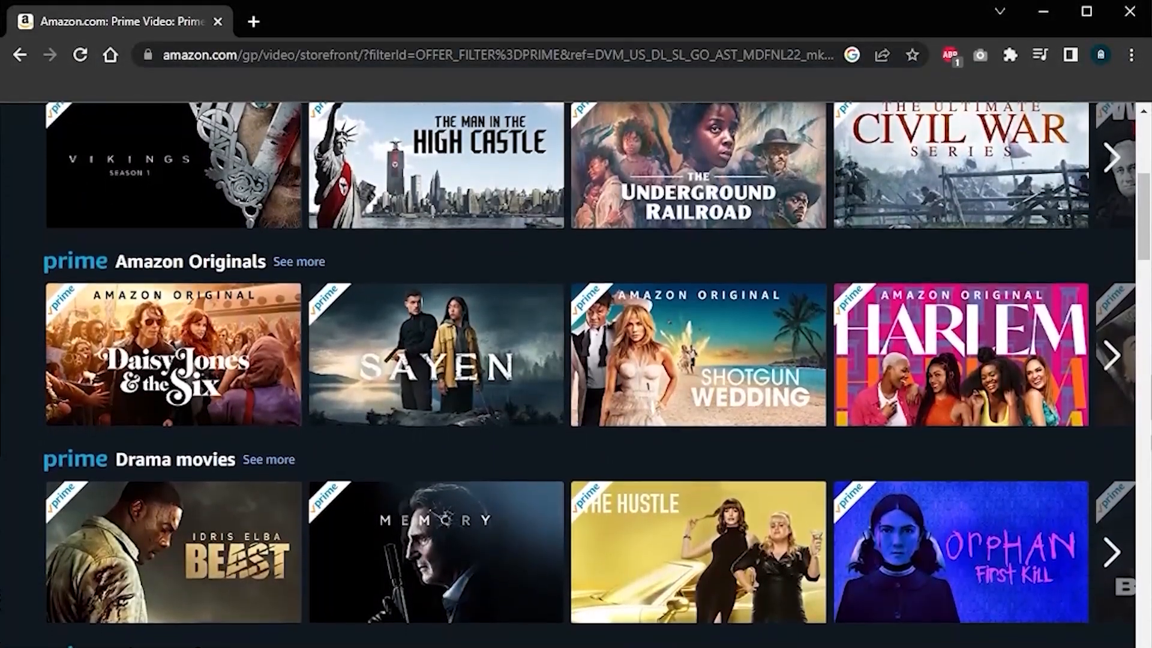
pyautogui.scroll(-3)
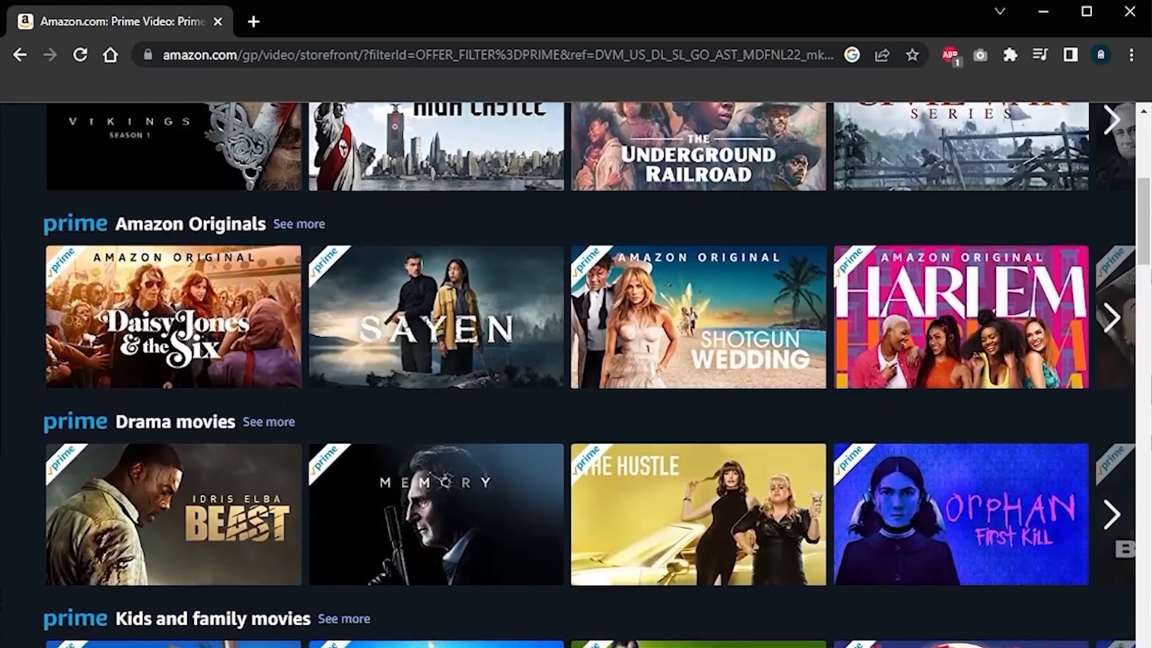
pyautogui.scroll(-3)
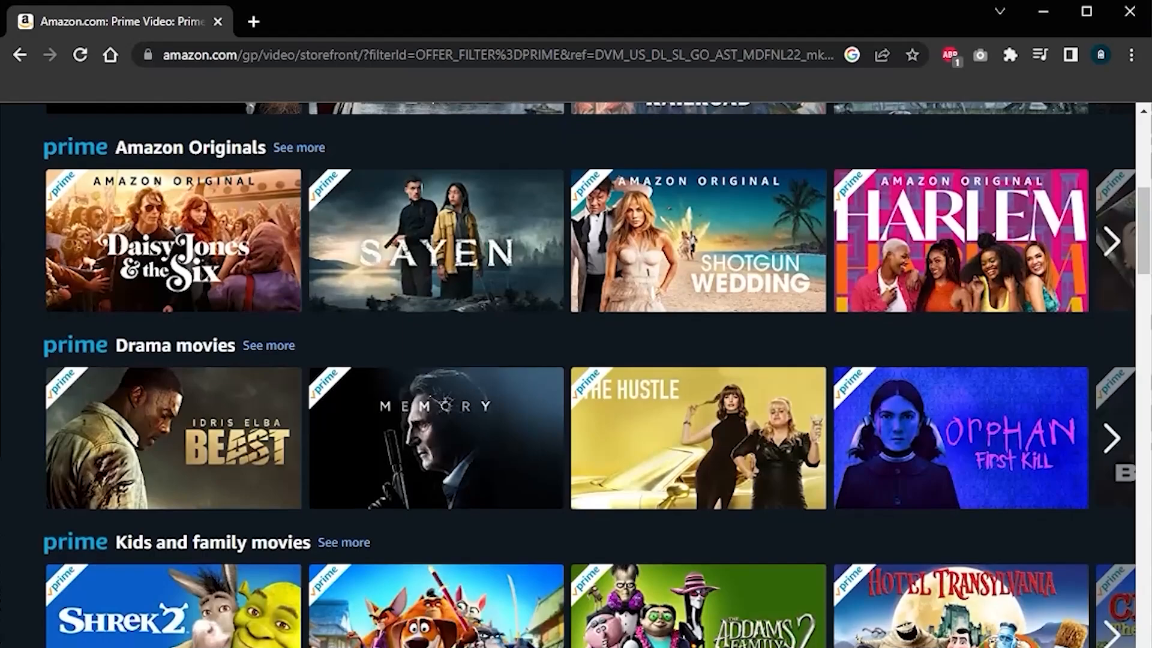
pyautogui.scroll(-3)
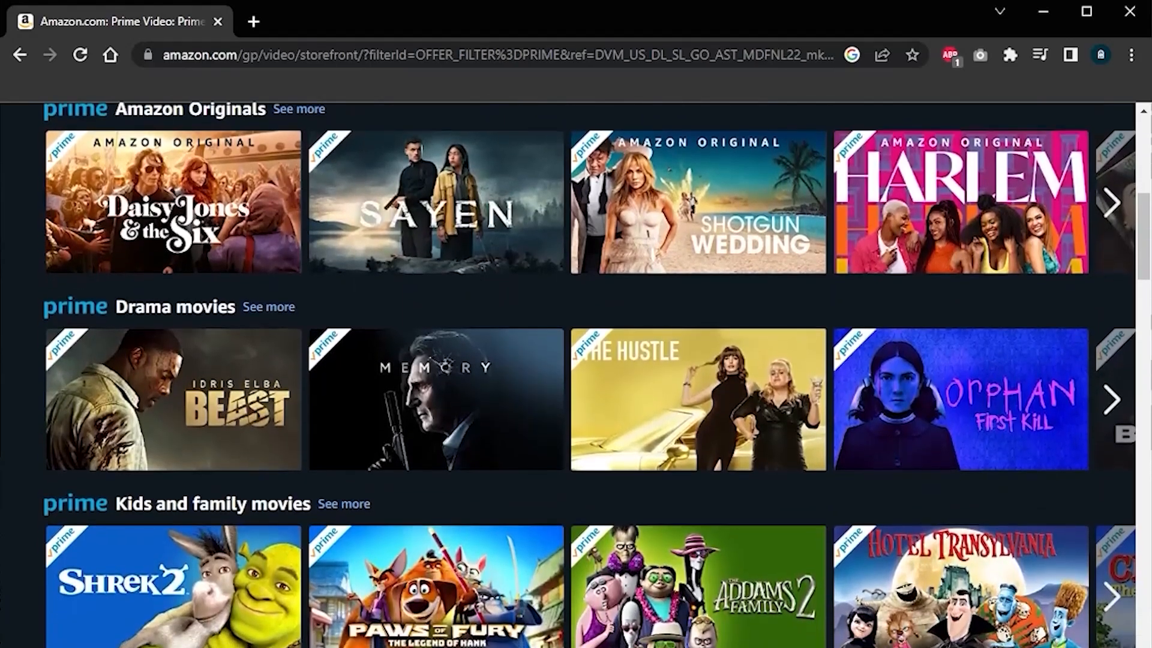
pyautogui.scroll(-3)
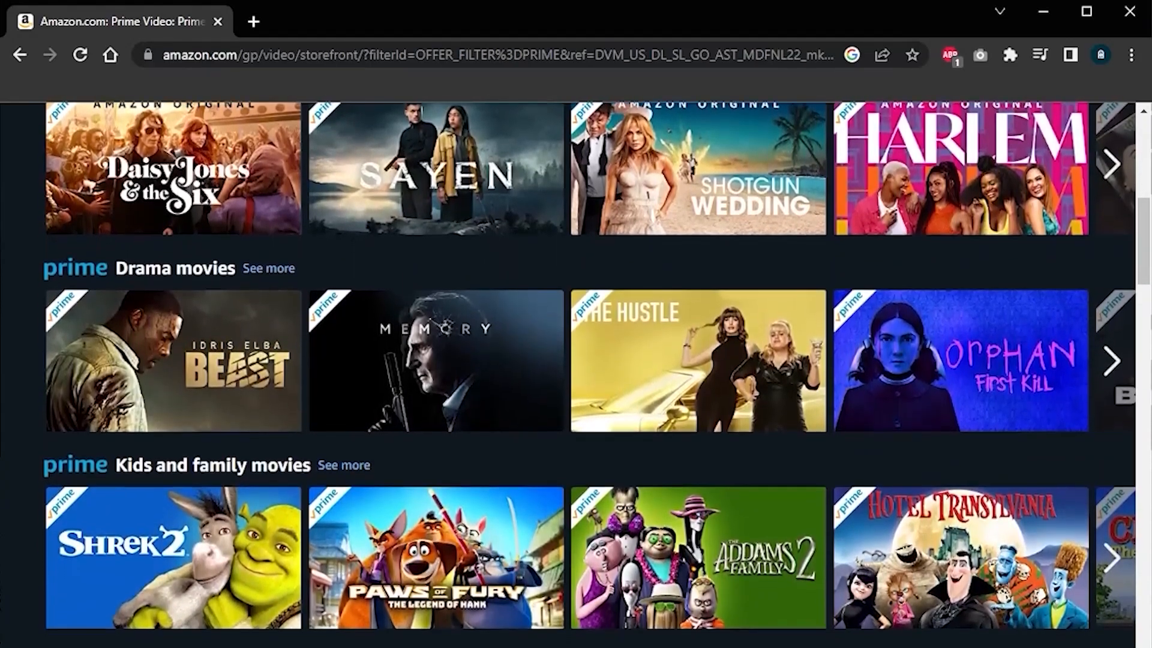
pyautogui.scroll(-3)
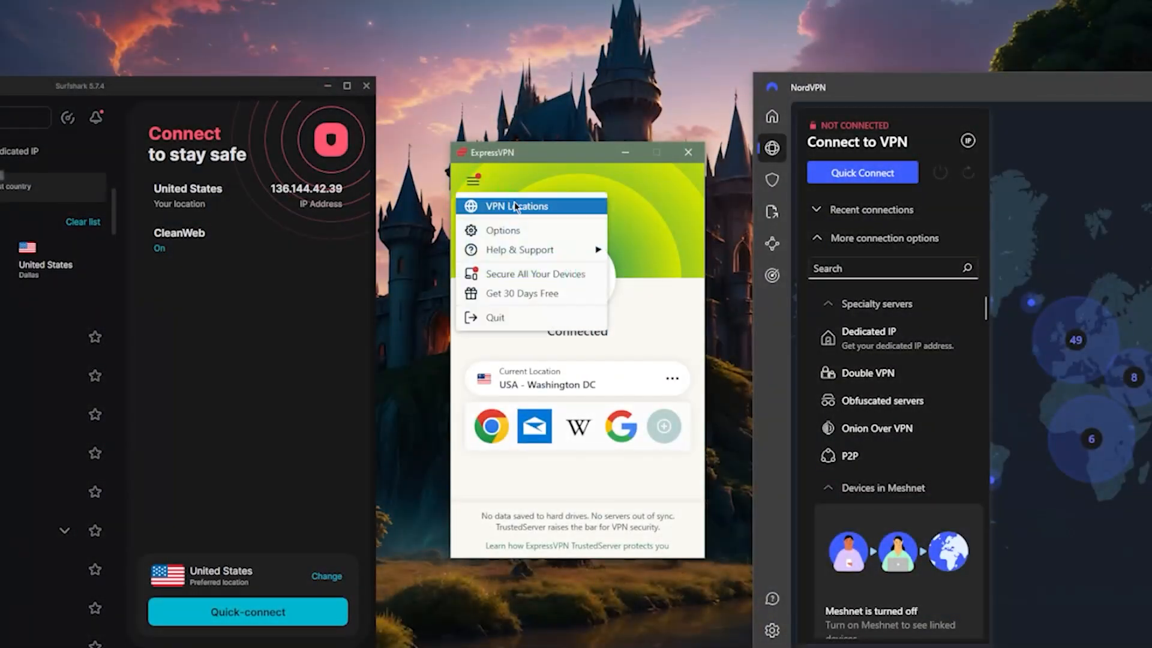
# Review and close the United States server list, then return to the app's main menu
pyautogui.click(515, 205)
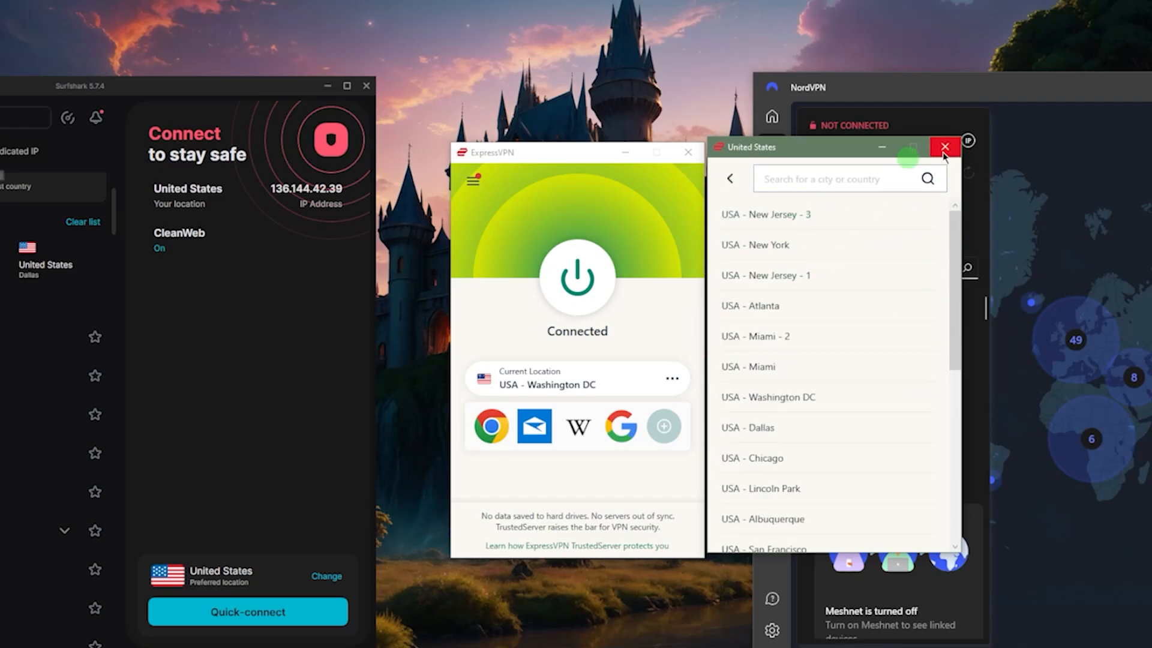
pyautogui.click(944, 146)
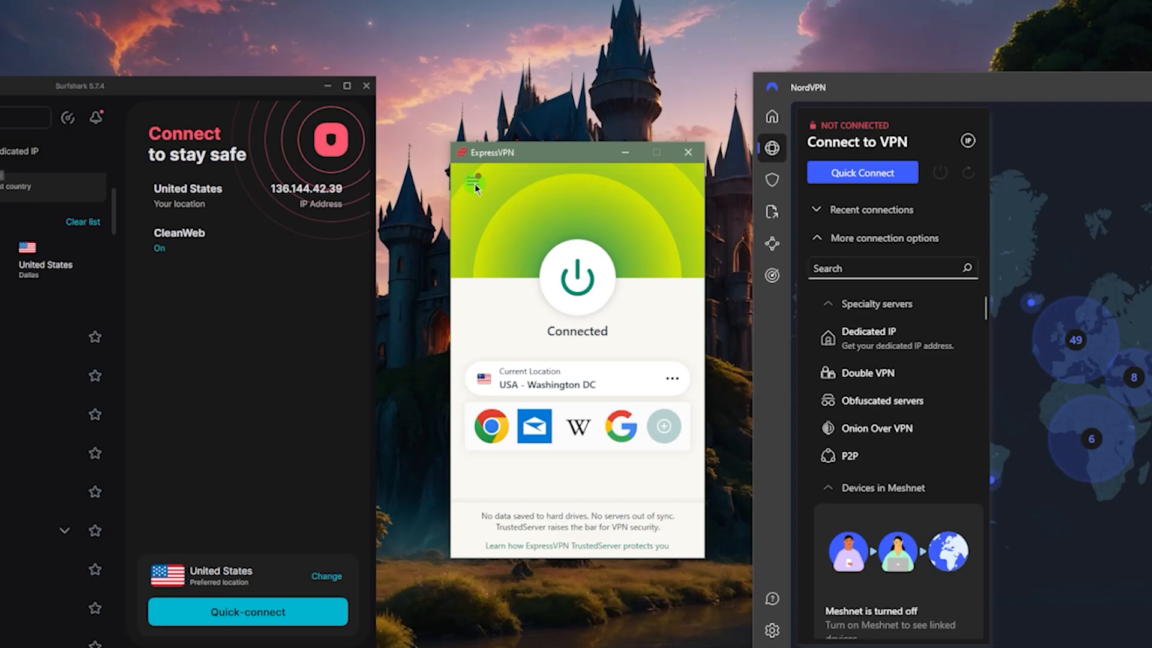
pyautogui.click(474, 179)
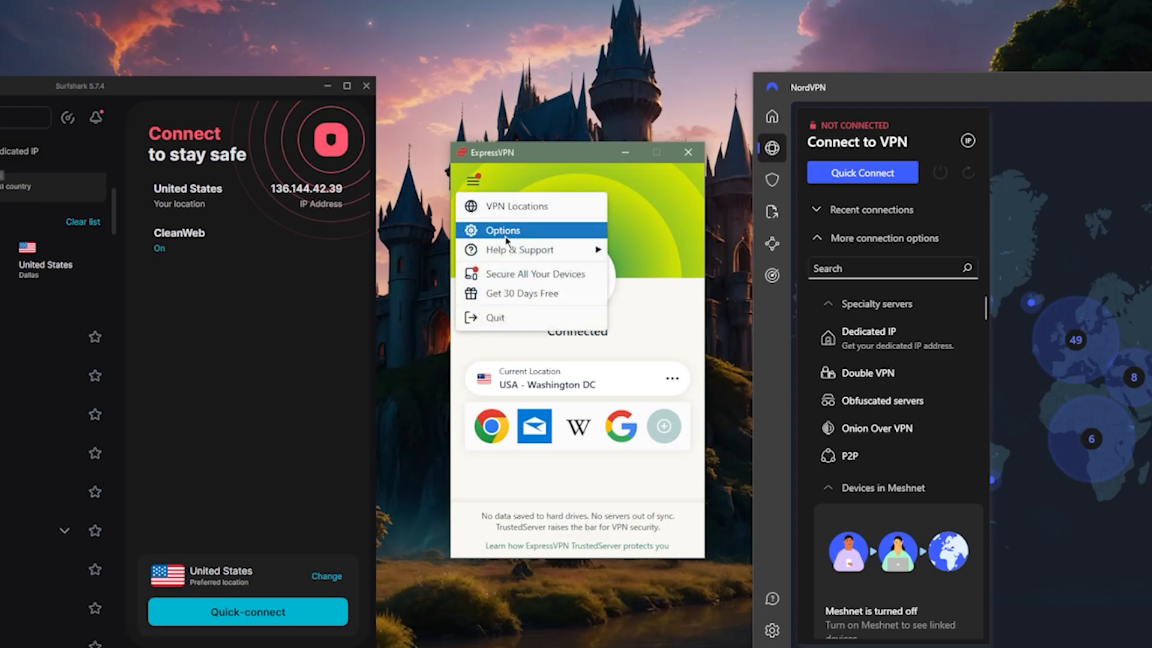
# Show Advanced Protection in Options with trackers, malicious sites and ads blocked
pyautogui.click(502, 231)
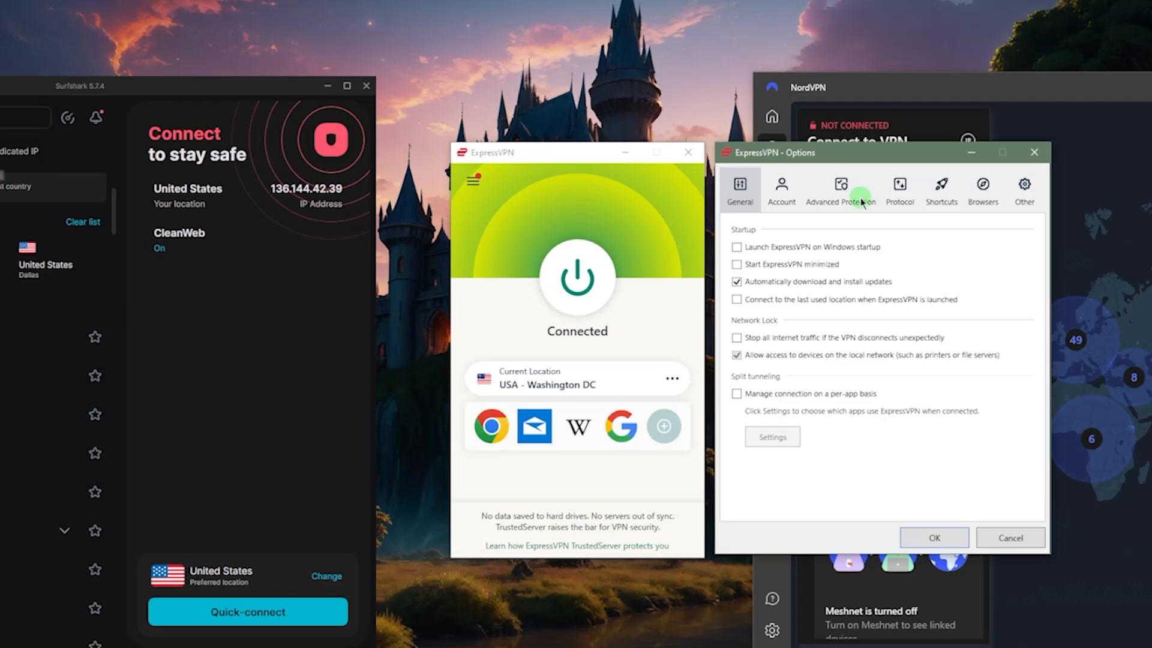
pyautogui.click(840, 189)
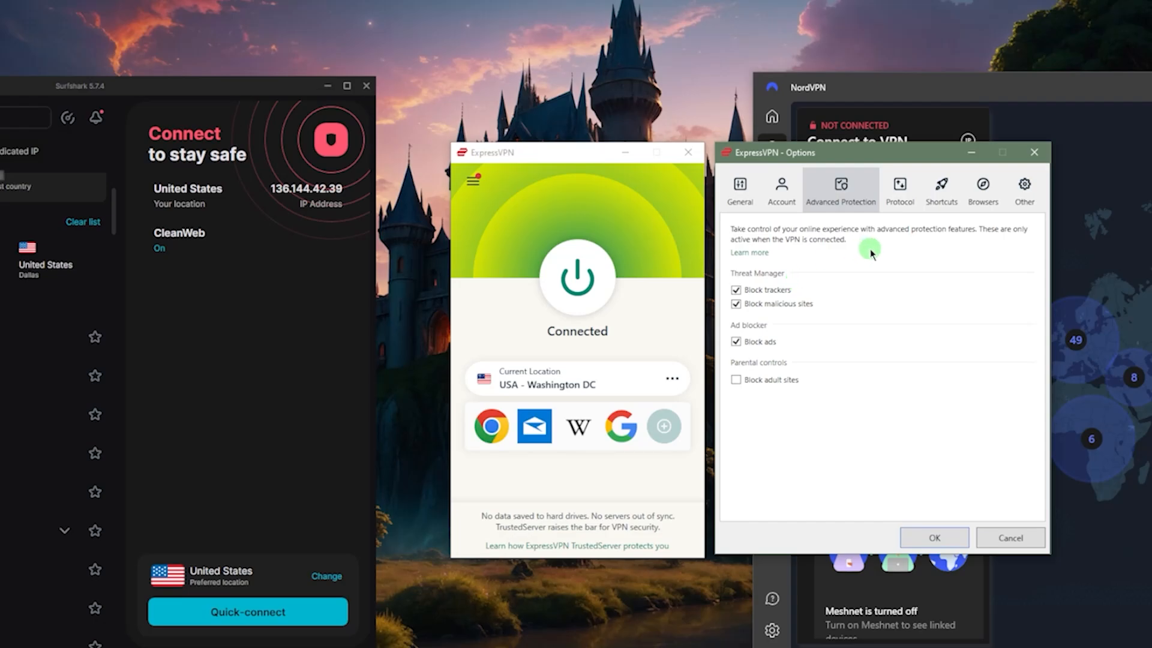
pyautogui.moveTo(938, 283)
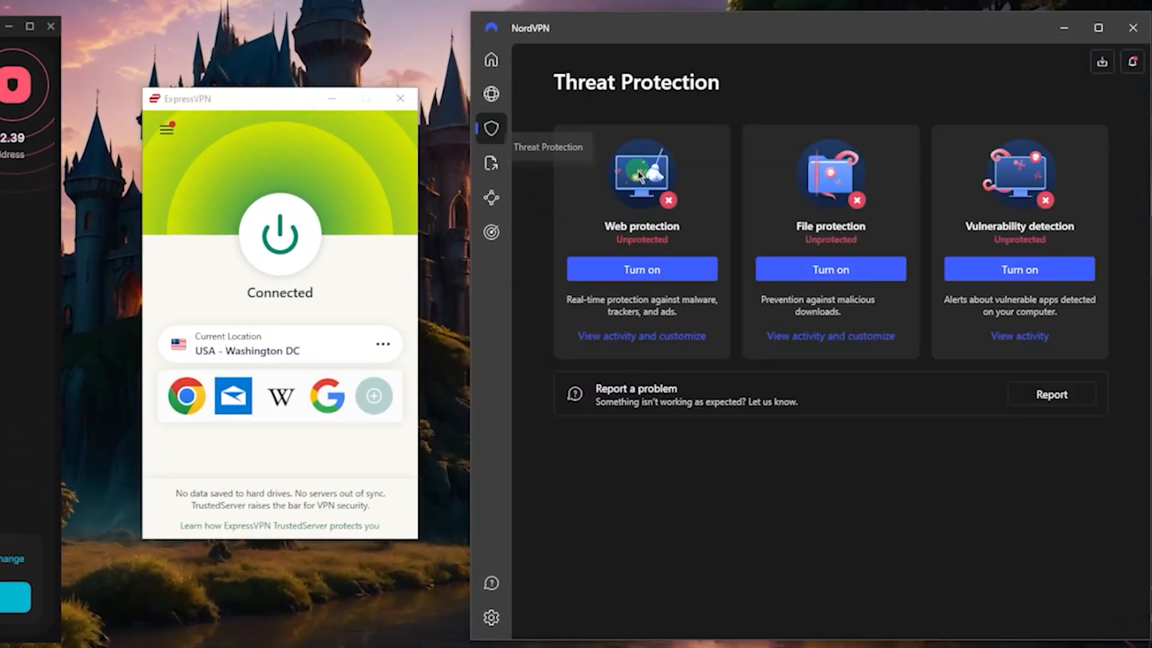
pyautogui.click(641, 171)
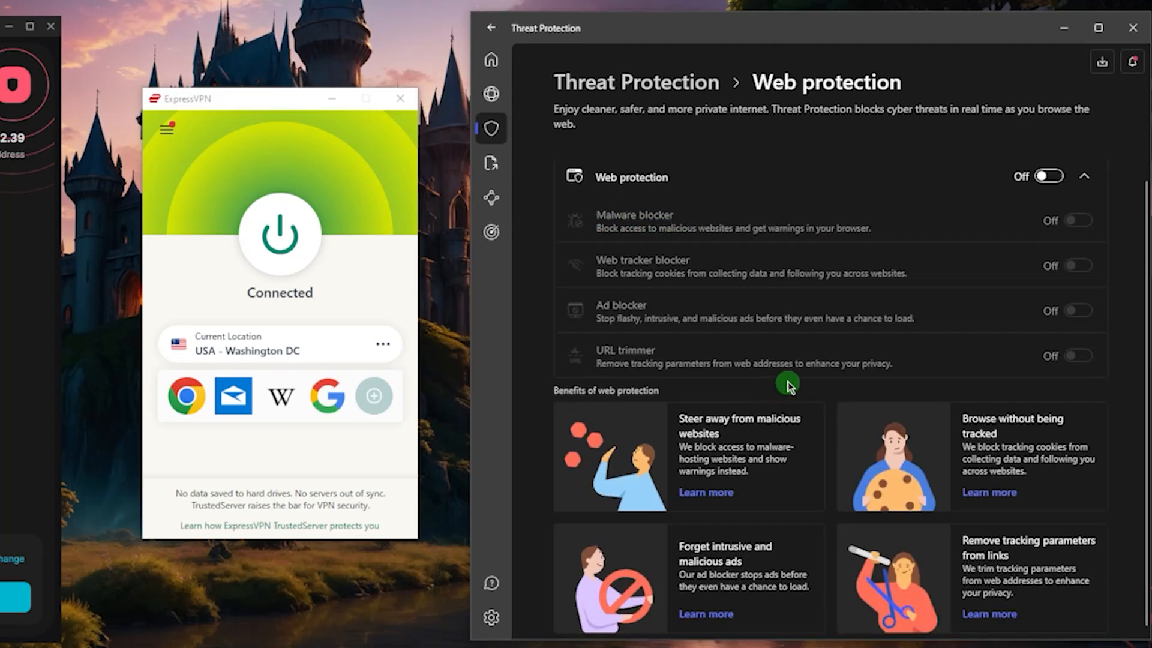
pyautogui.click(492, 28)
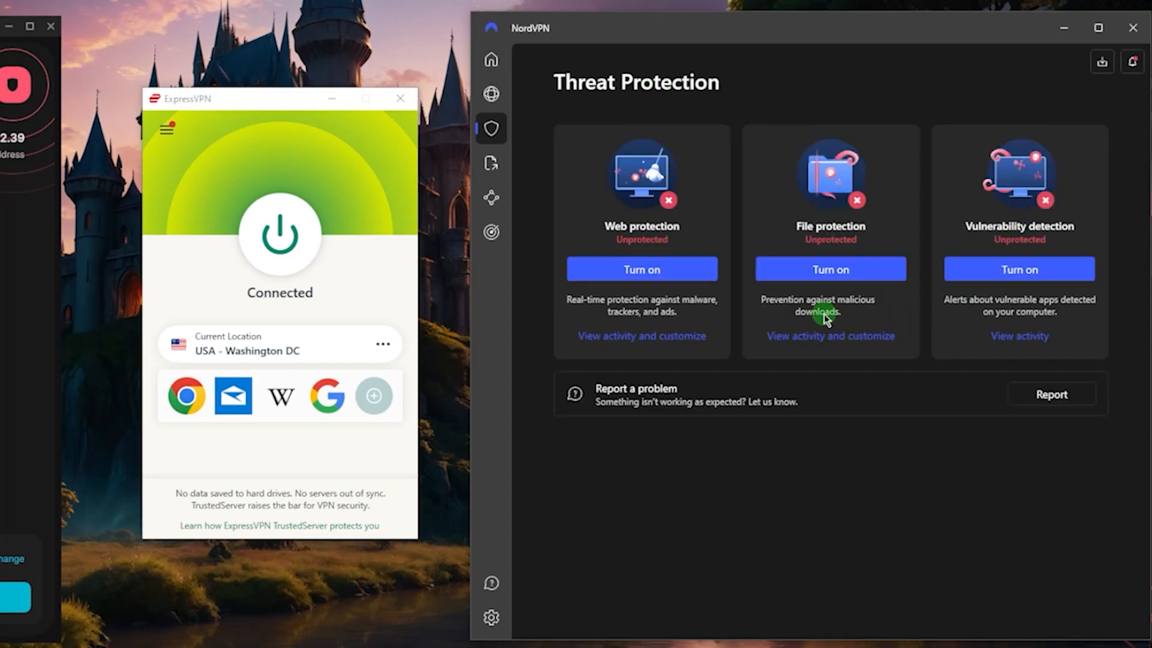
pyautogui.moveTo(1020, 336)
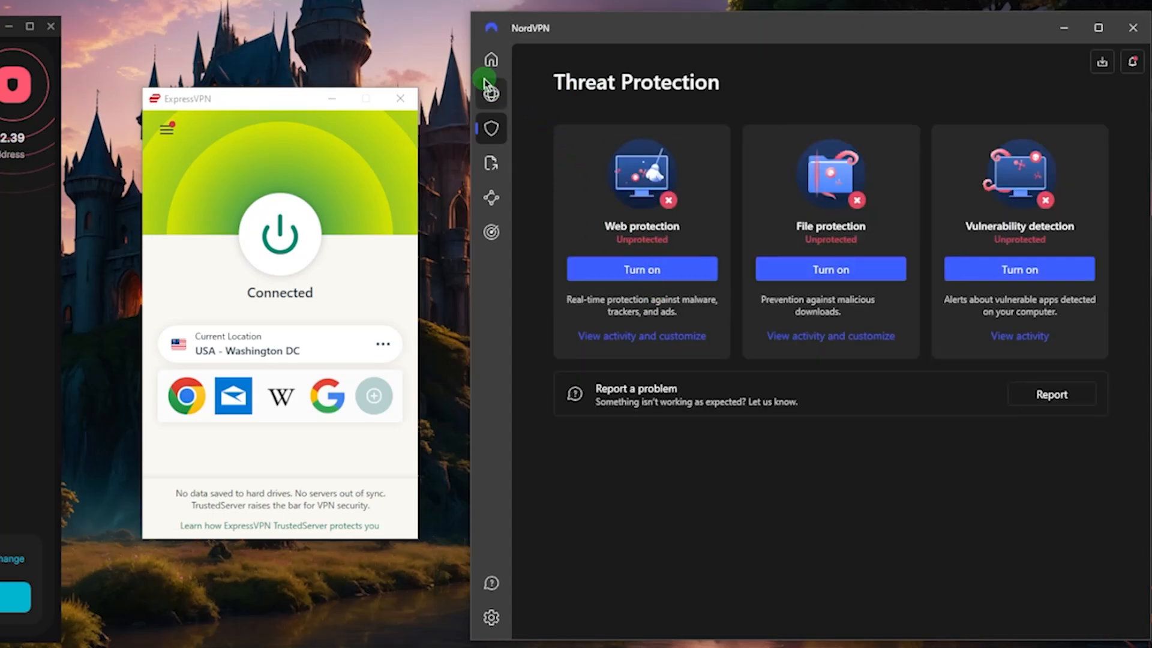
pyautogui.click(491, 94)
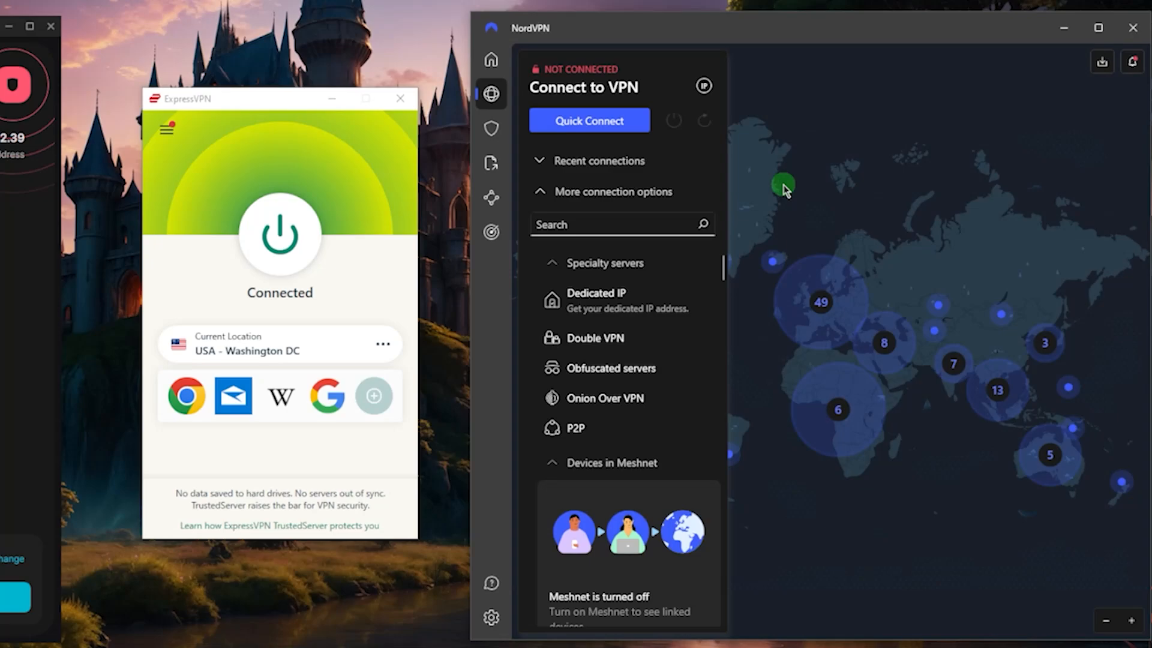
pyautogui.moveTo(657, 176)
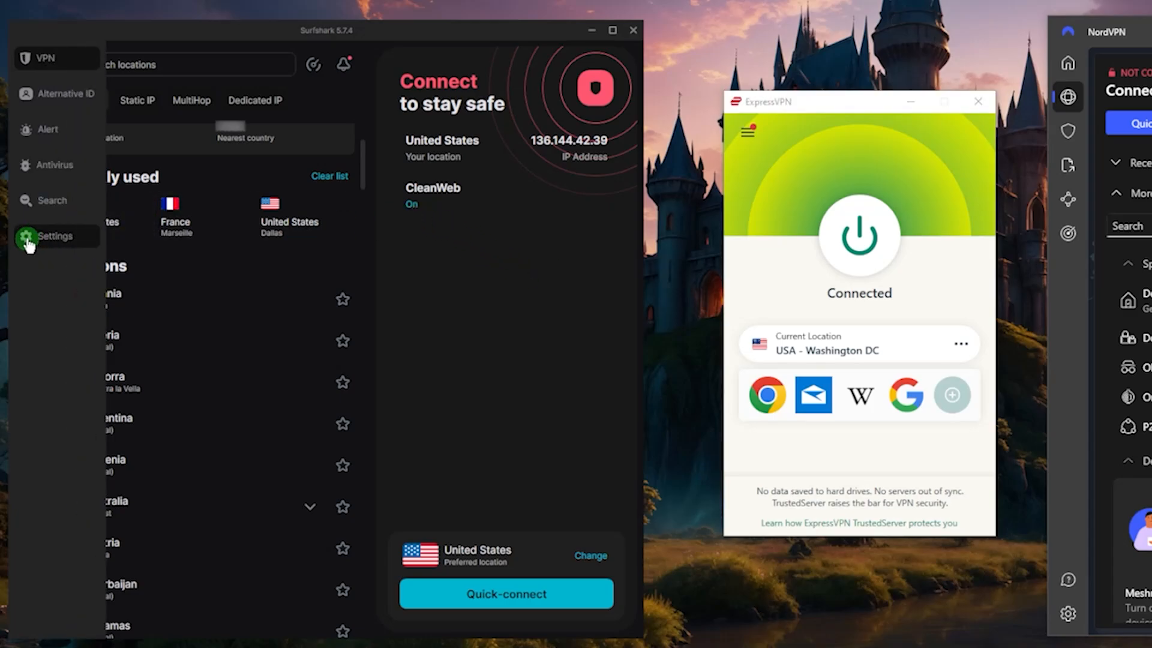
pyautogui.click(55, 237)
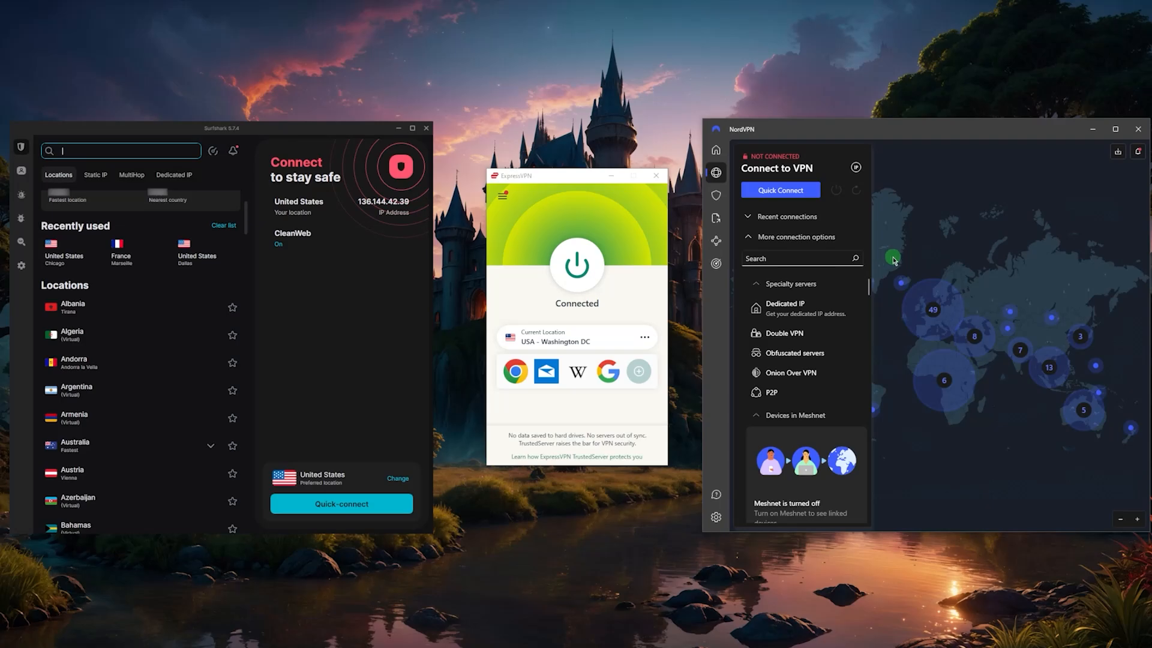
pyautogui.moveTo(659, 248)
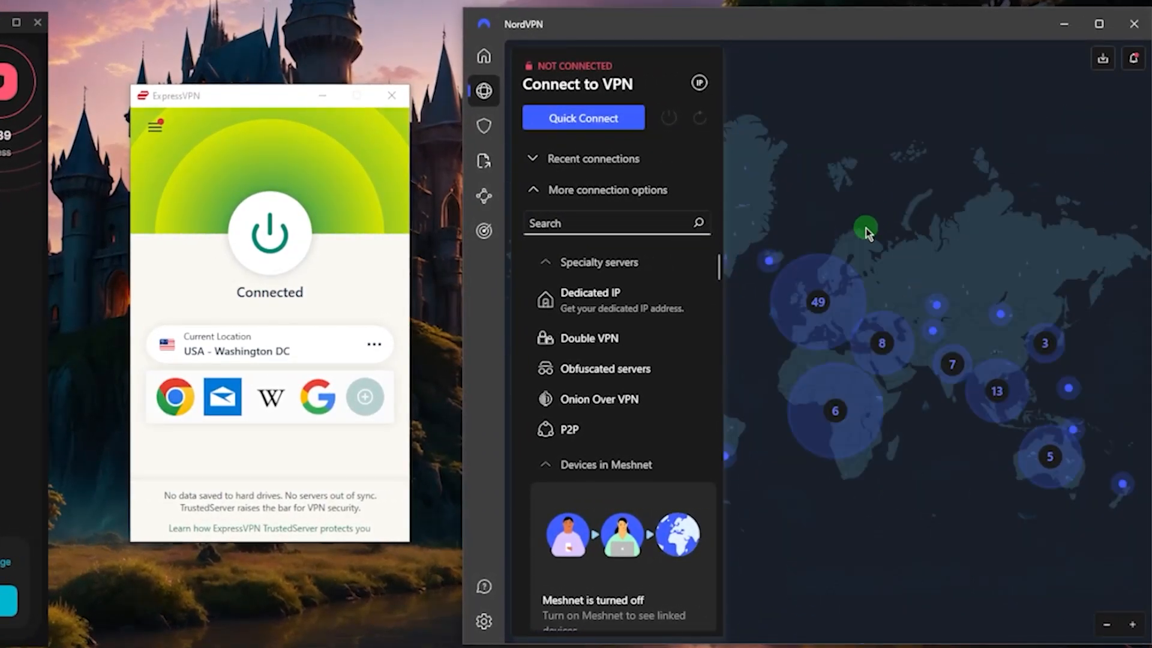
pyautogui.moveTo(960, 177)
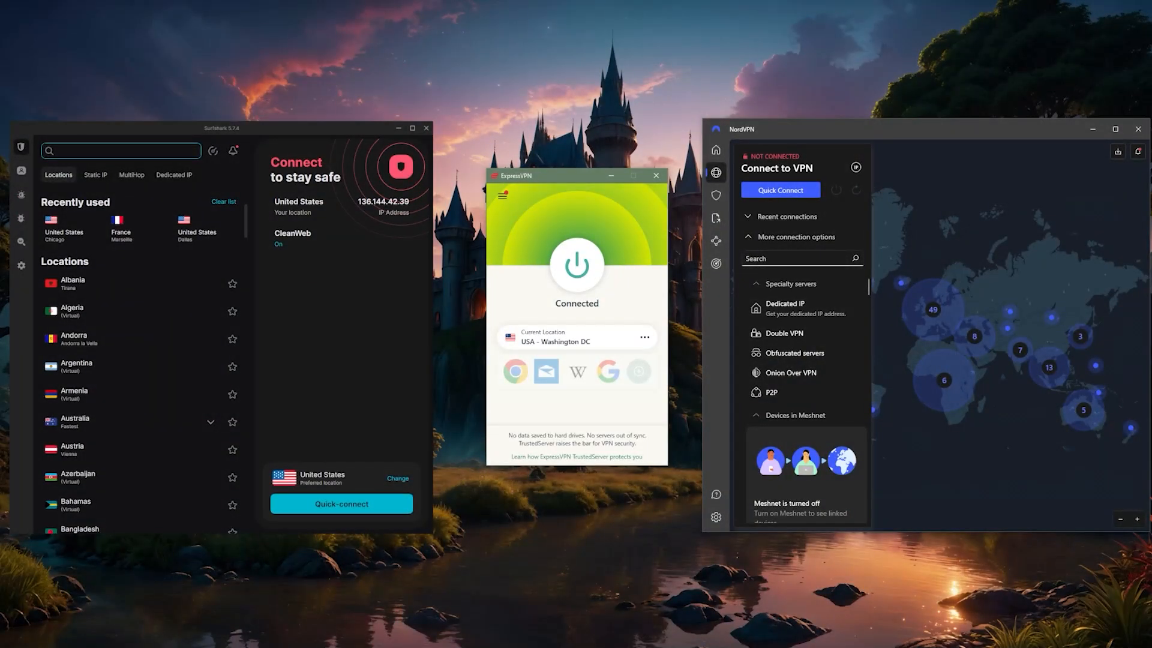
# Bring expressvpn.com forward in Chrome and go to the Get ExpressVPN order page
pyautogui.click(576, 264)
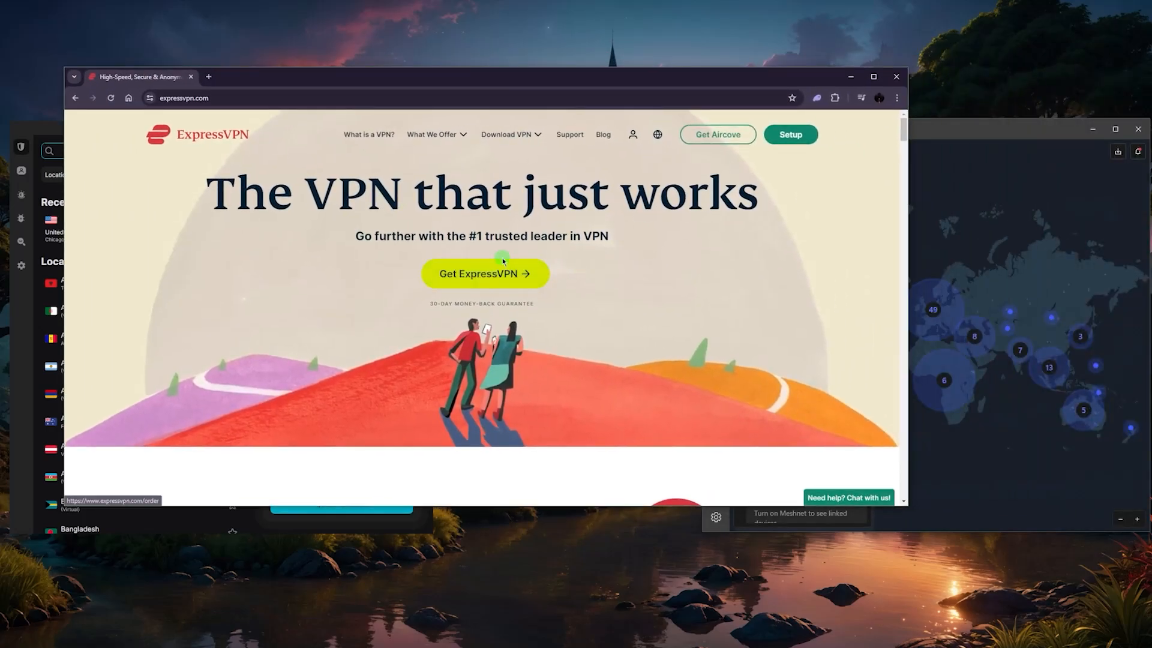
pyautogui.click(482, 274)
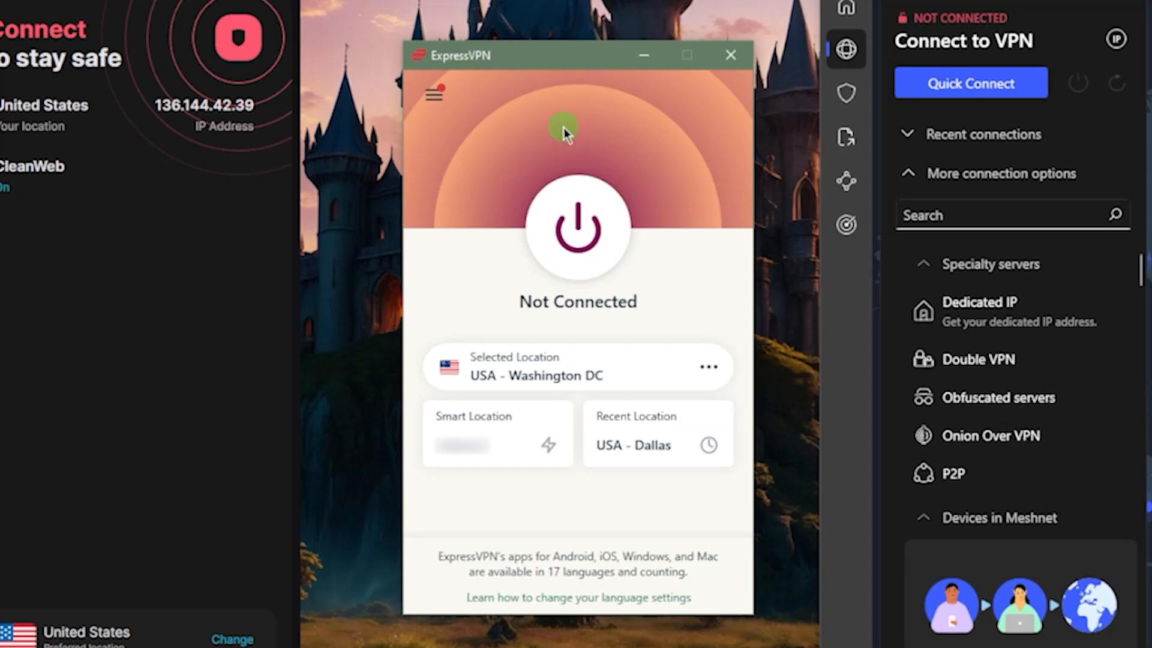
pyautogui.moveTo(551, 135)
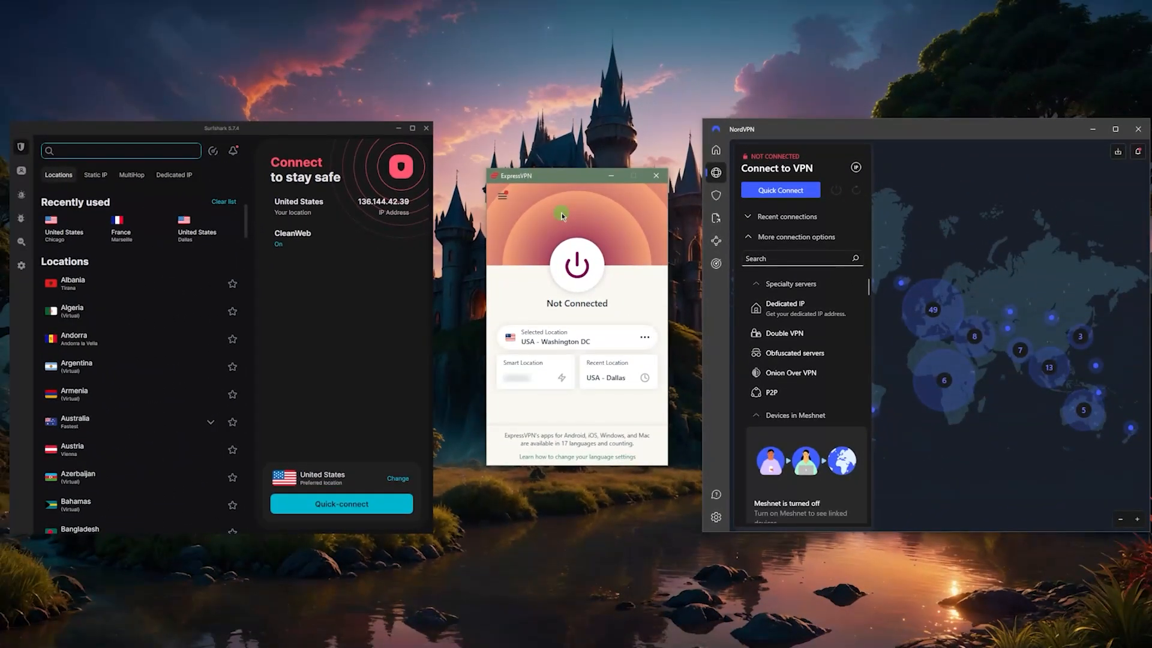
pyautogui.moveTo(664, 208)
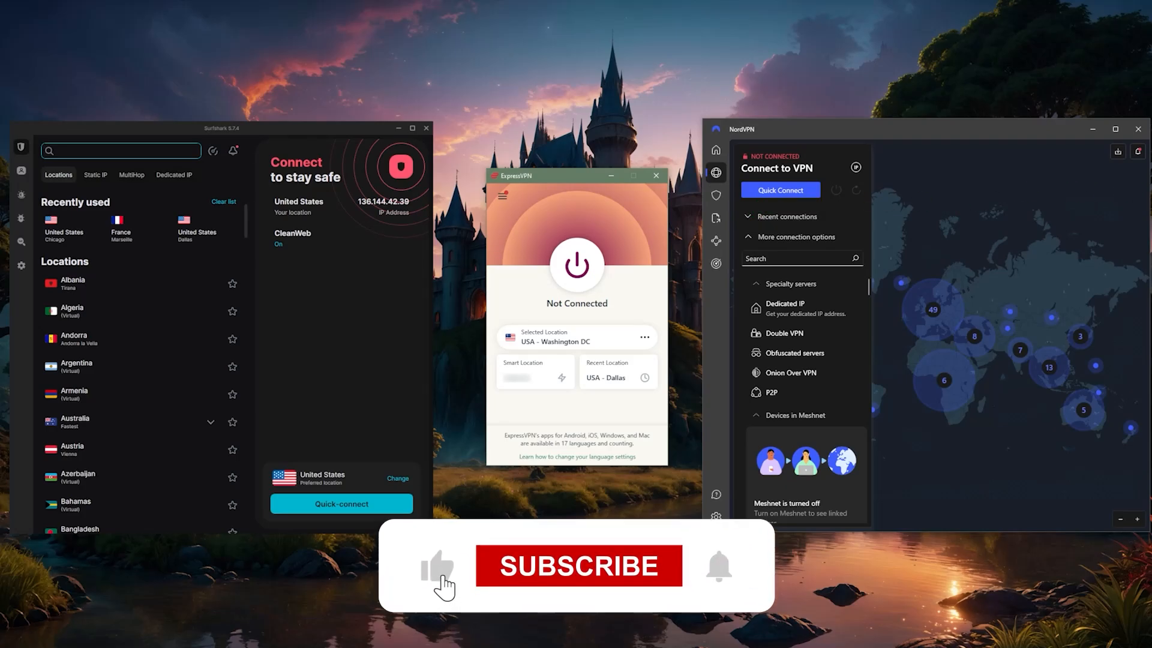
# Disconnect ExpressVPN so it reports Not Connected with Washington DC selected
pyautogui.click(578, 565)
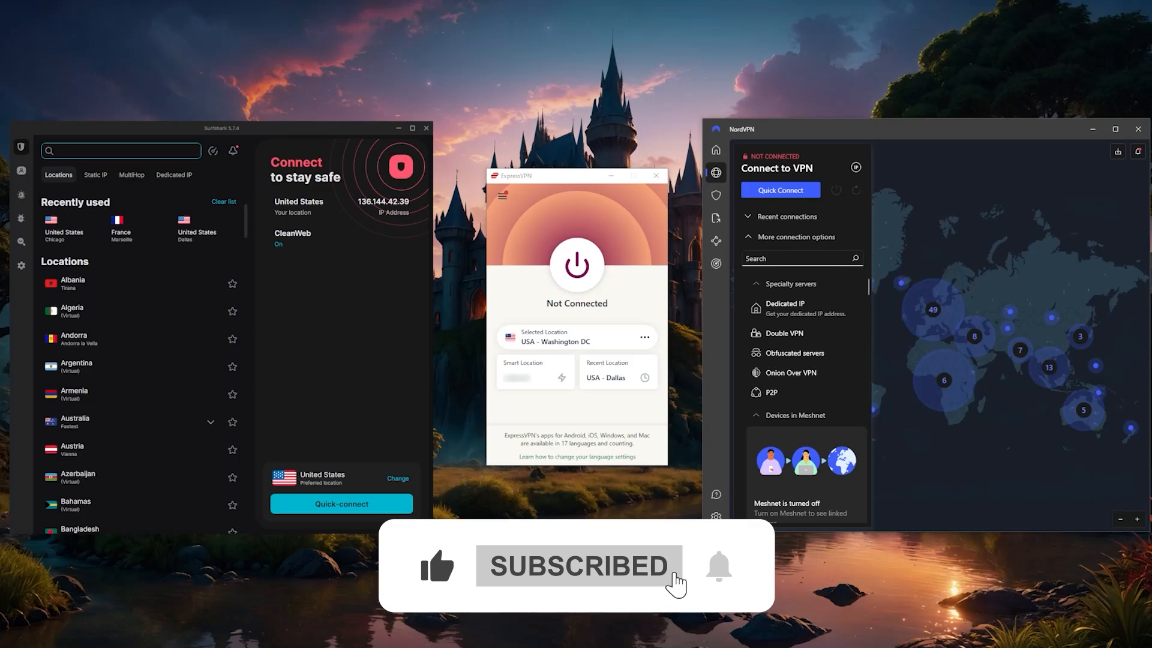